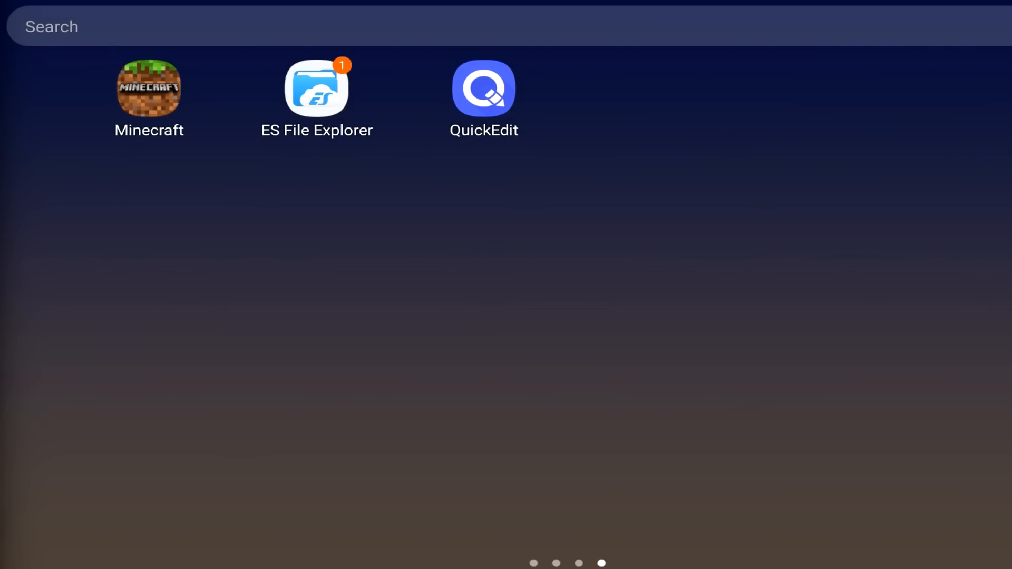
# - Launch Minecraft, look over the Touch control settings, and back out to the title screen
pyautogui.click(317, 89)
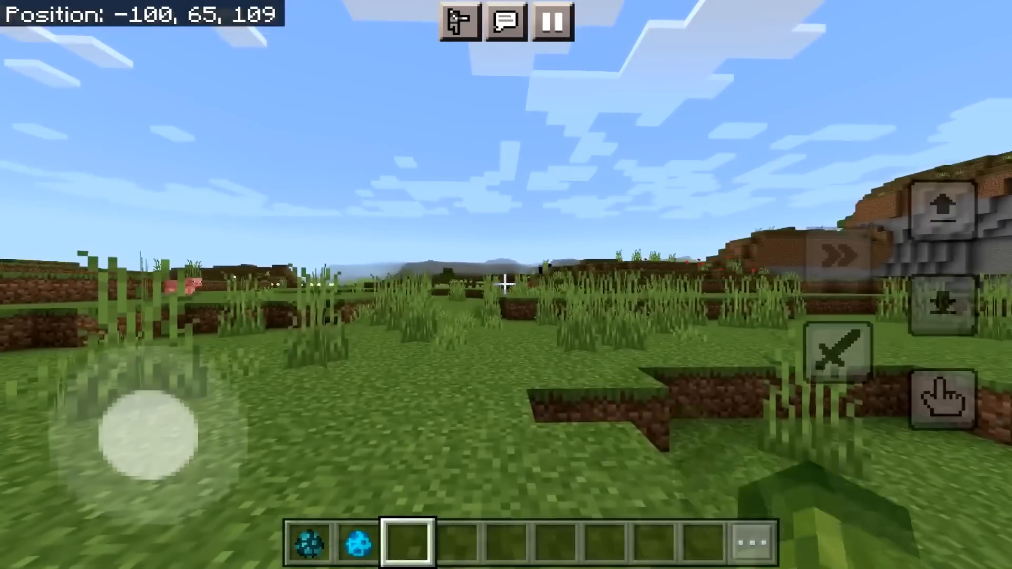
pyautogui.click(552, 23)
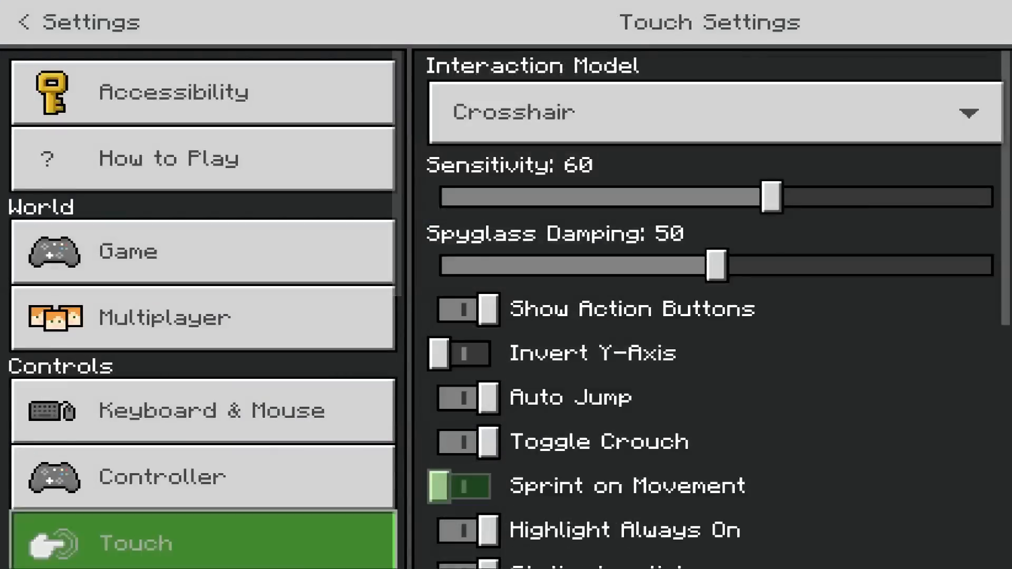
pyautogui.click(77, 21)
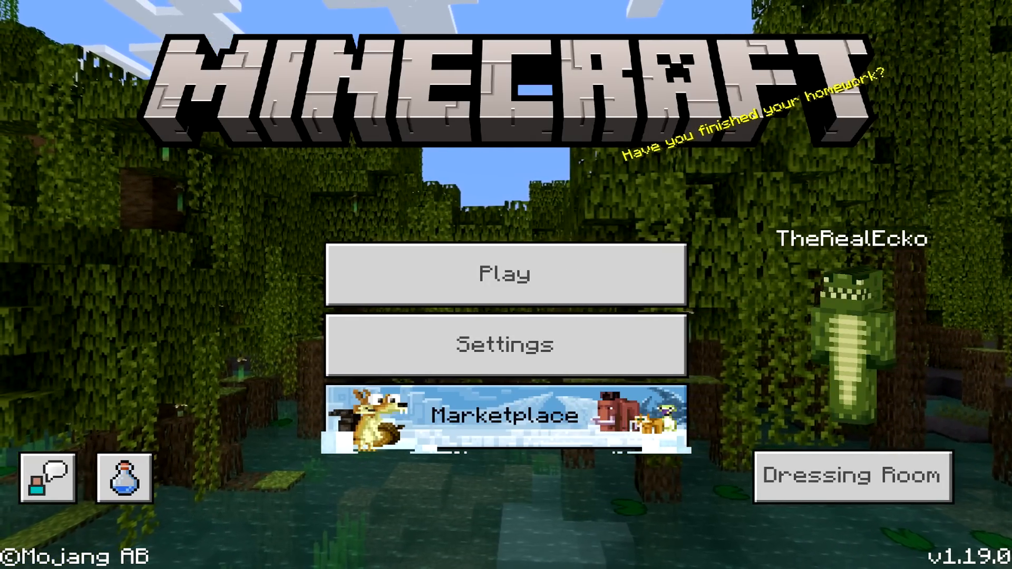
# - Turn on Invert Y-Axis in the Touch control settings
pyautogui.click(506, 273)
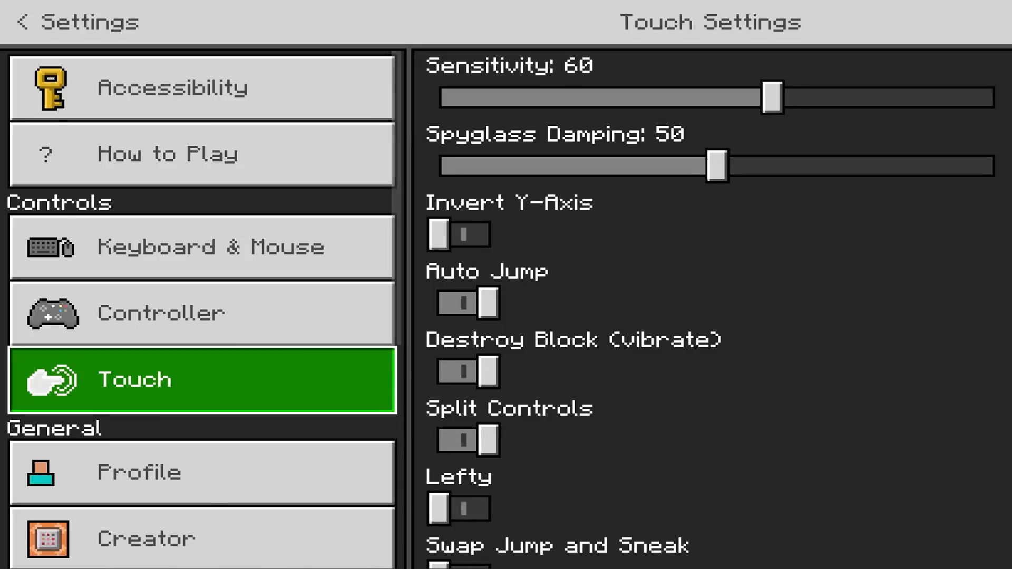
pyautogui.click(458, 234)
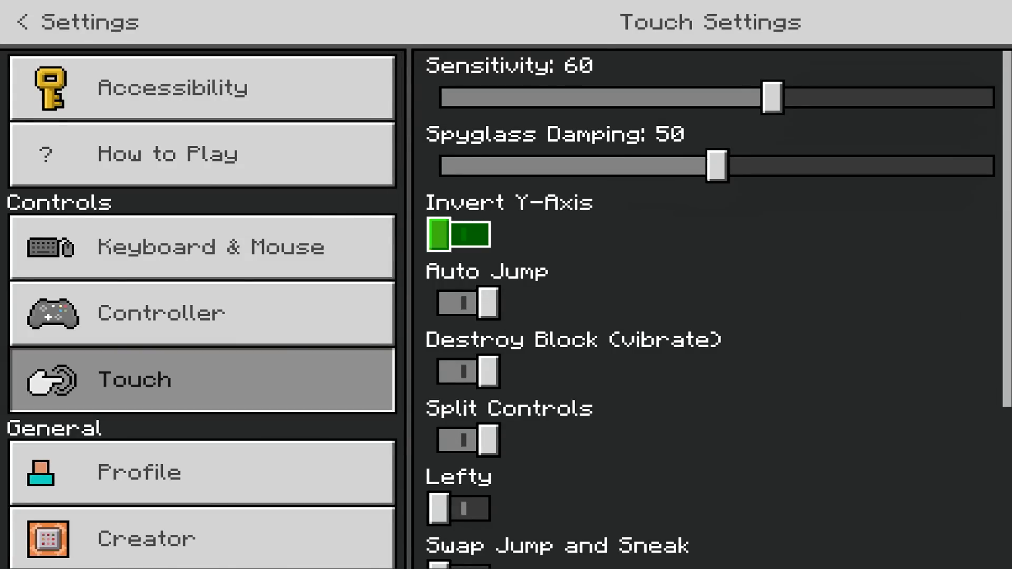
pyautogui.scroll(-3)
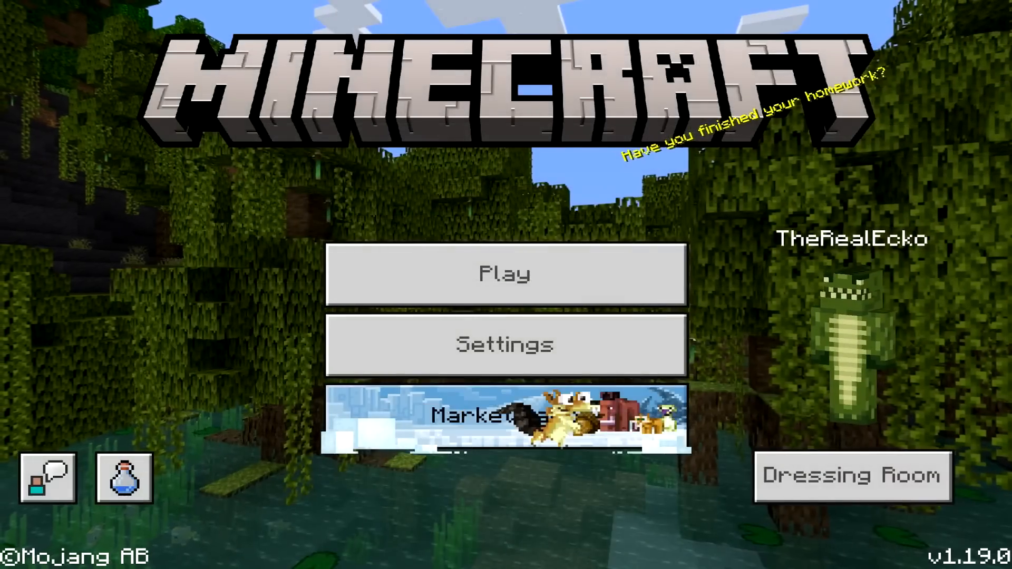
# - Create a new world from the Play menu and enter it
pyautogui.click(505, 273)
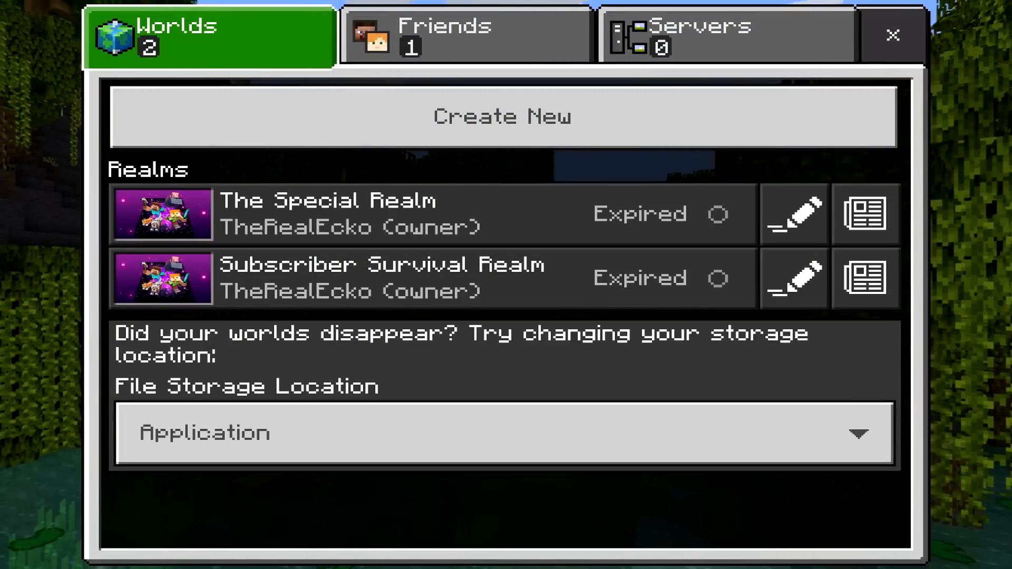
pyautogui.click(502, 117)
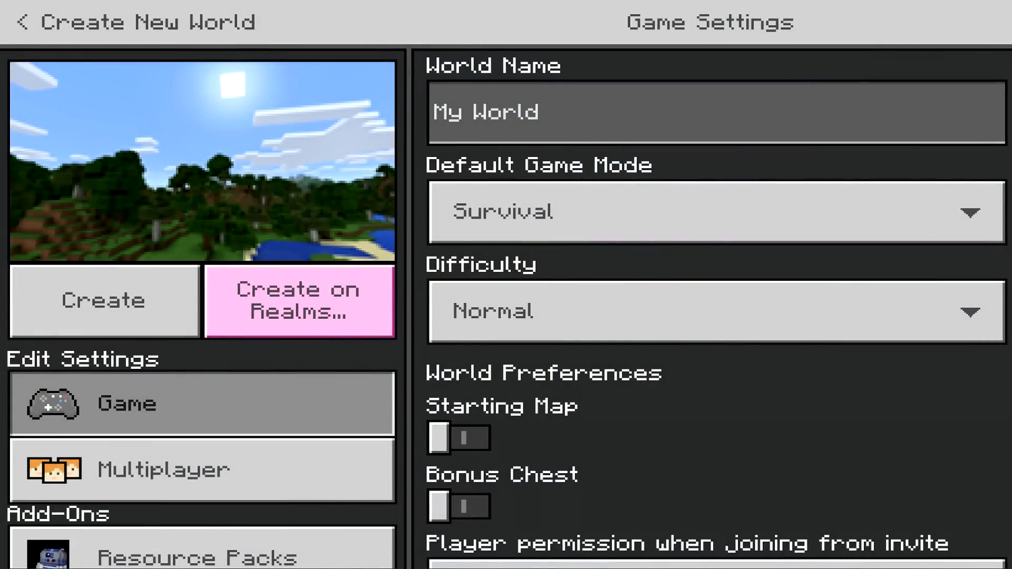
pyautogui.click(103, 301)
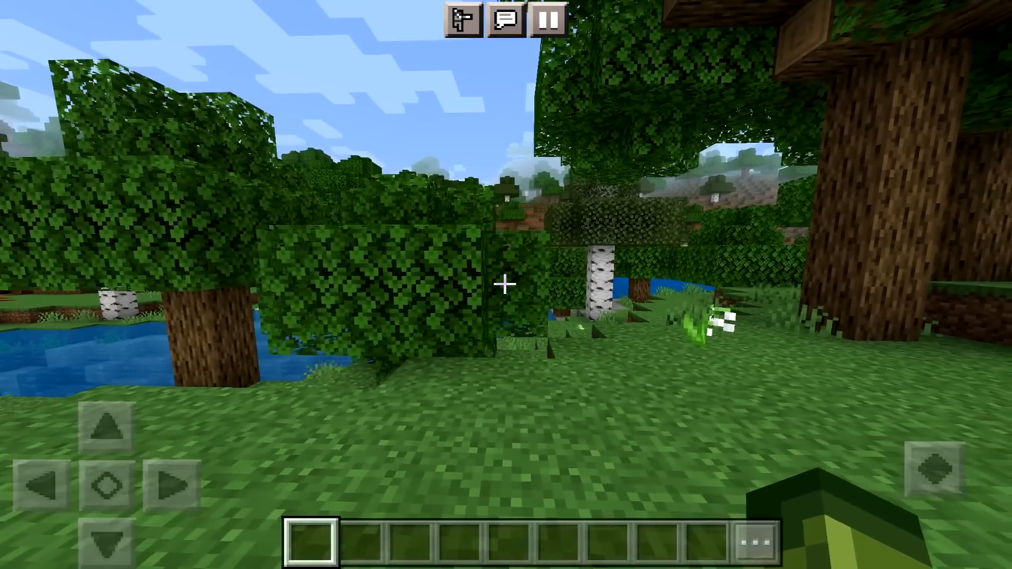
# - Pause the game and open the in-world Settings
pyautogui.click(548, 20)
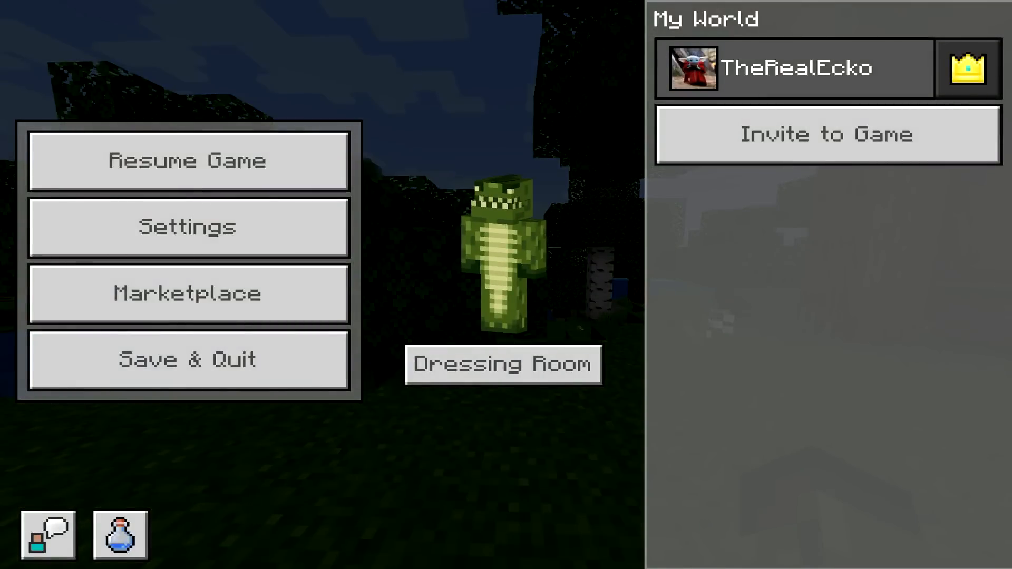
pyautogui.click(187, 227)
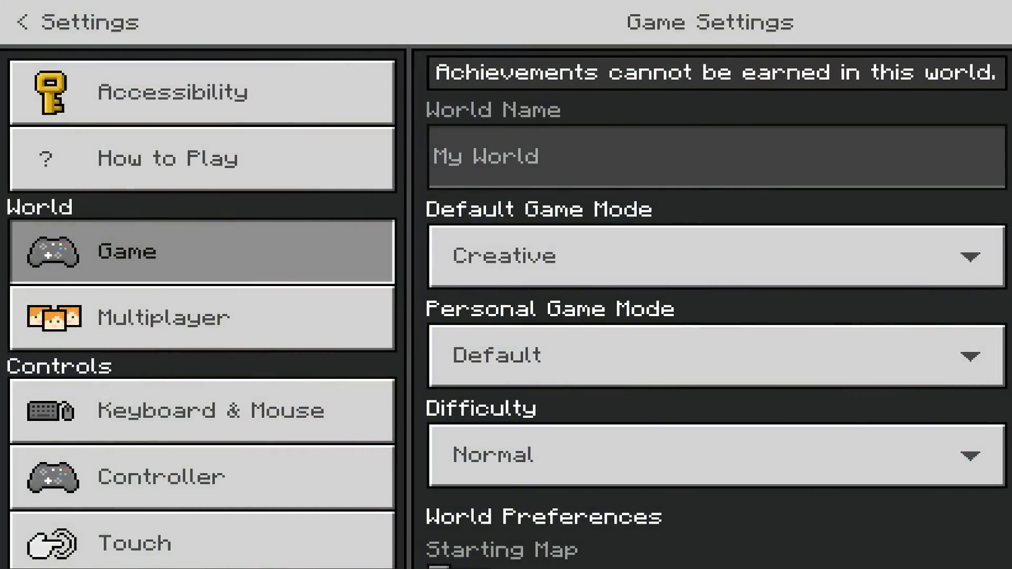
pyautogui.click(201, 542)
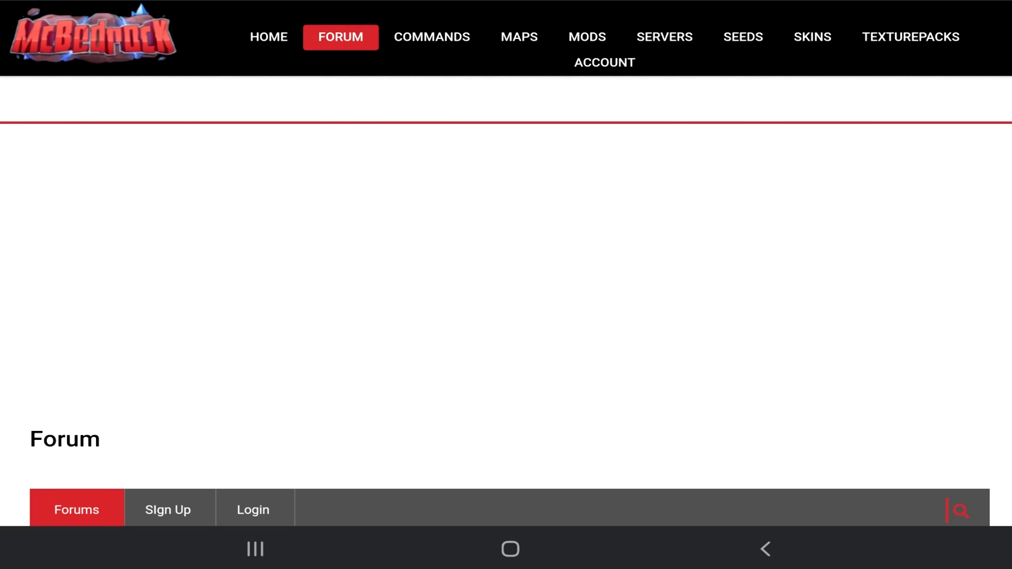
# - Open the 'MCPE/Bedrock New Touch Controls Early' topic and download new_touch_controls.mcpack
pyautogui.scroll(-3)
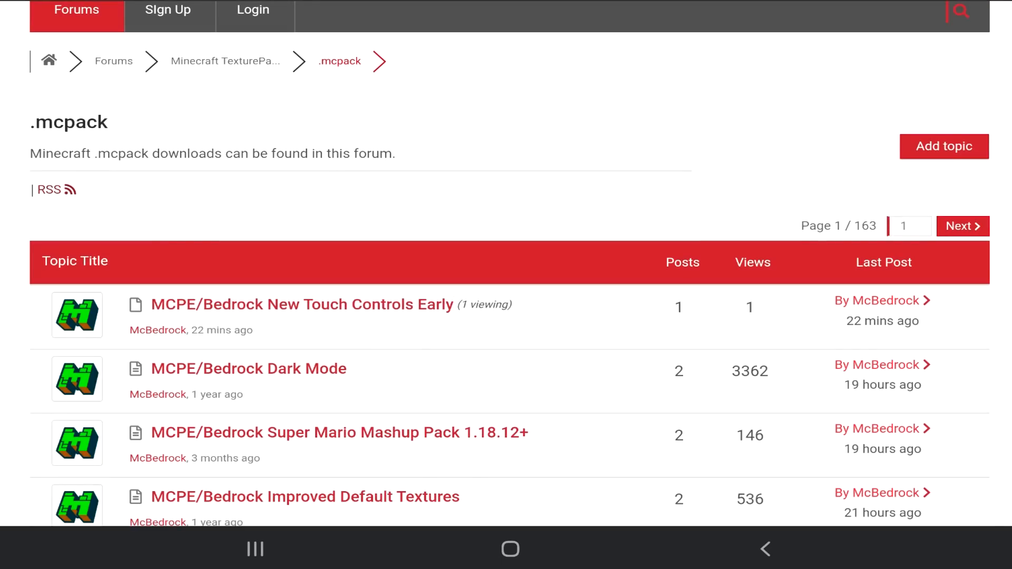
pyautogui.click(302, 304)
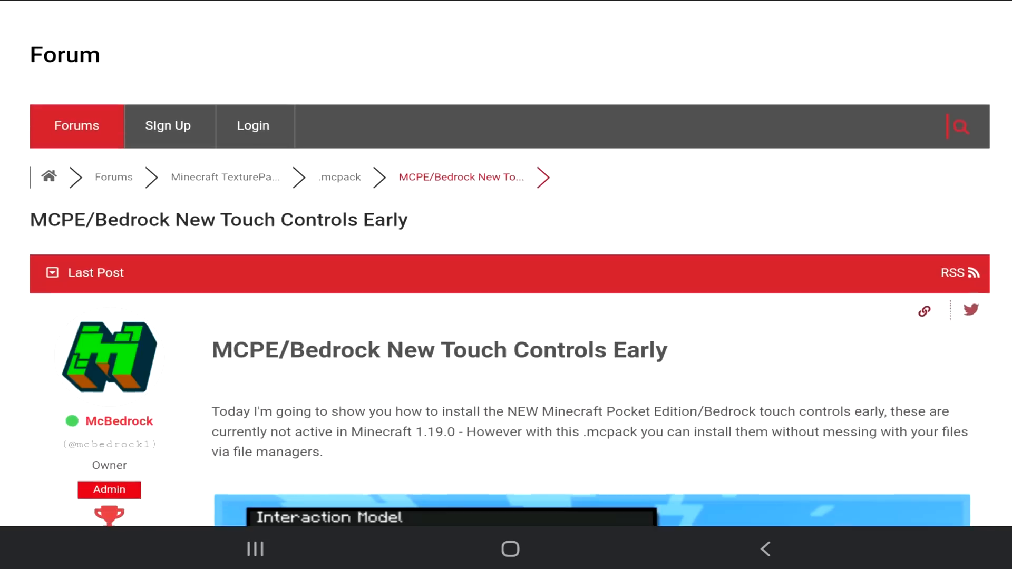
pyautogui.scroll(-3)
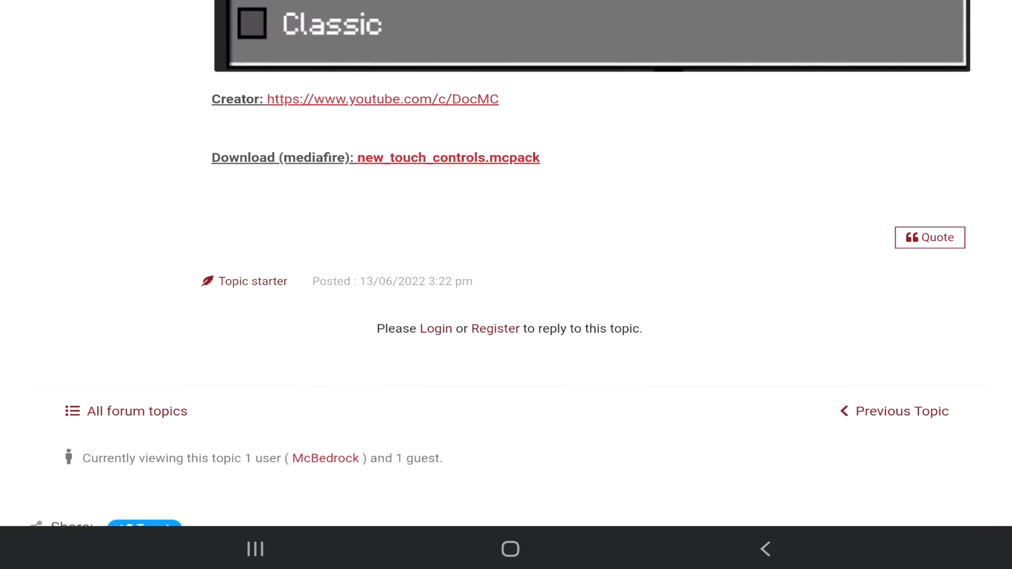
pyautogui.click(448, 157)
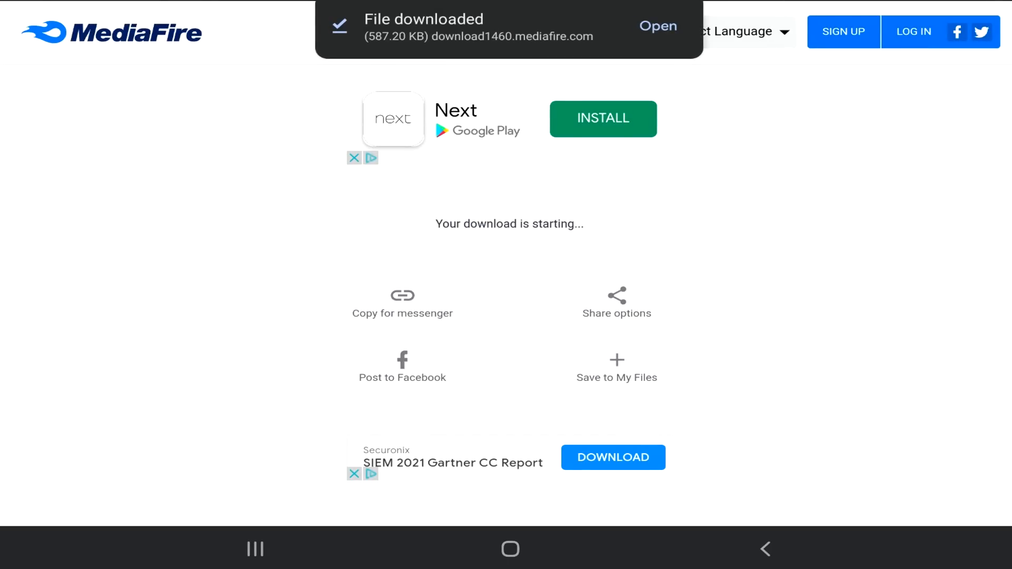
# - Open the downloaded pack from the notification in ES Zip Viewer, just once
pyautogui.click(657, 26)
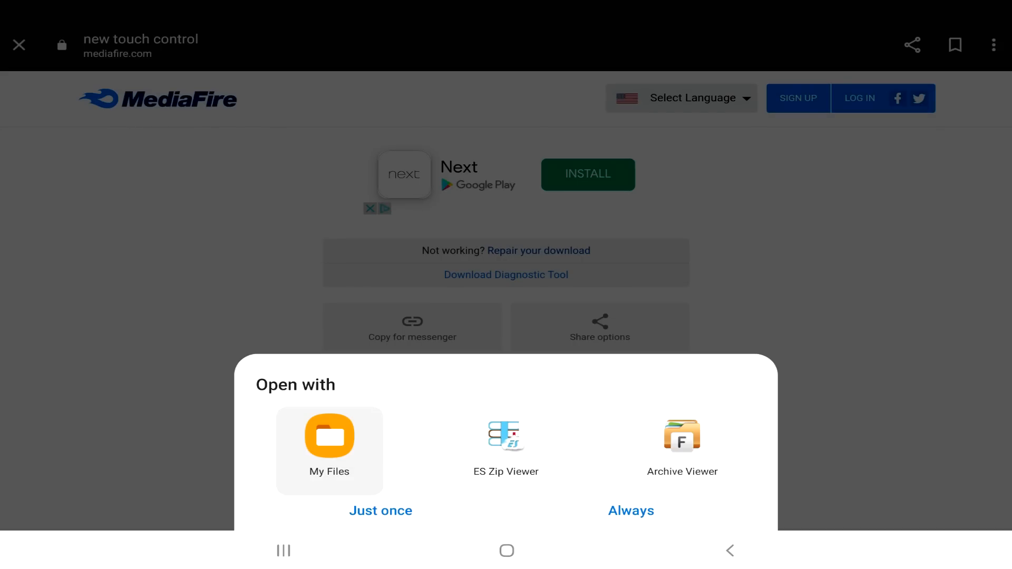
pyautogui.click(506, 451)
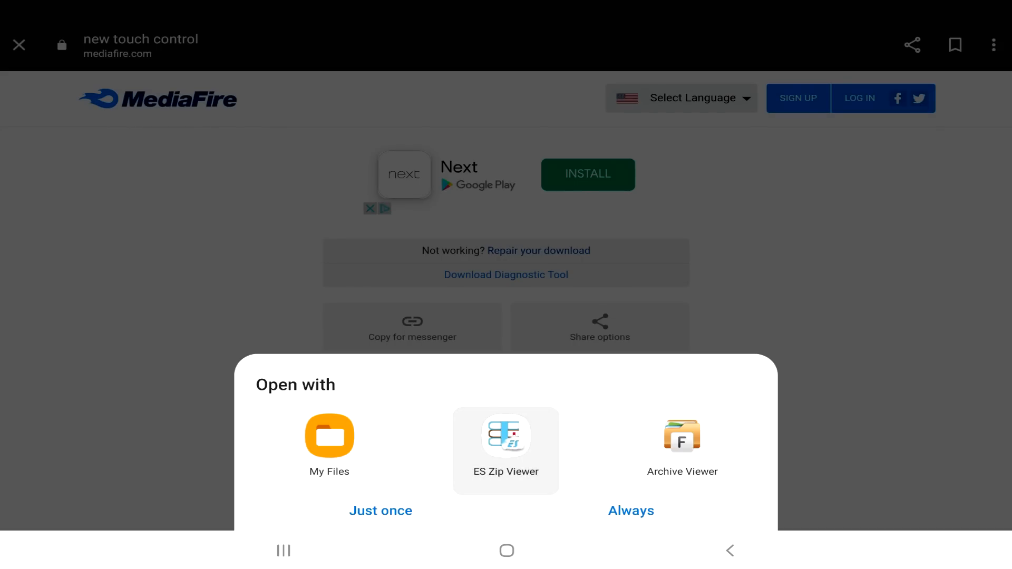
pyautogui.click(506, 434)
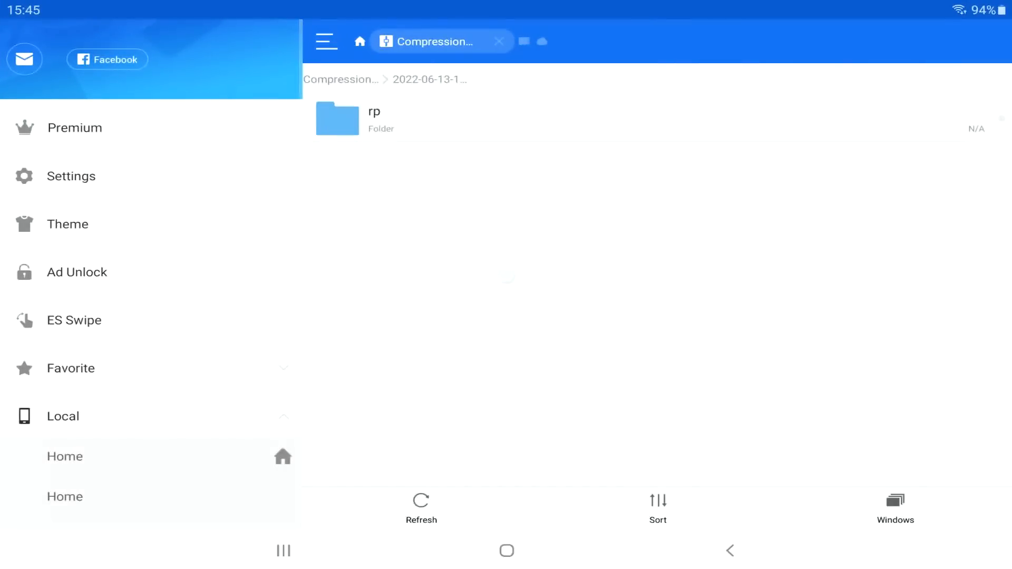
# - Rename the pack file to 'new touch control.mcpack', dropping the '(1).zip' ending
pyautogui.scroll(-3)
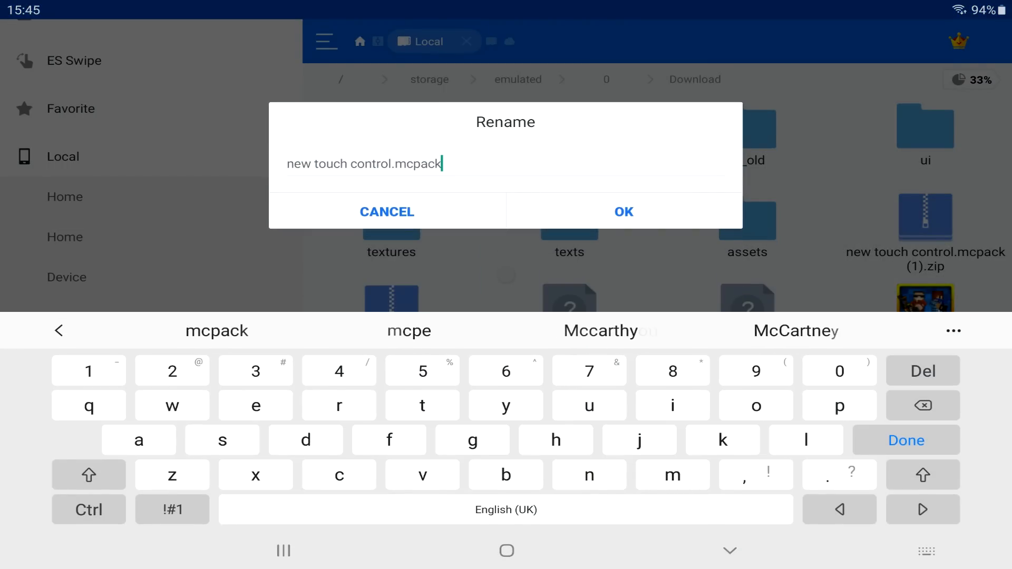
pyautogui.click(622, 210)
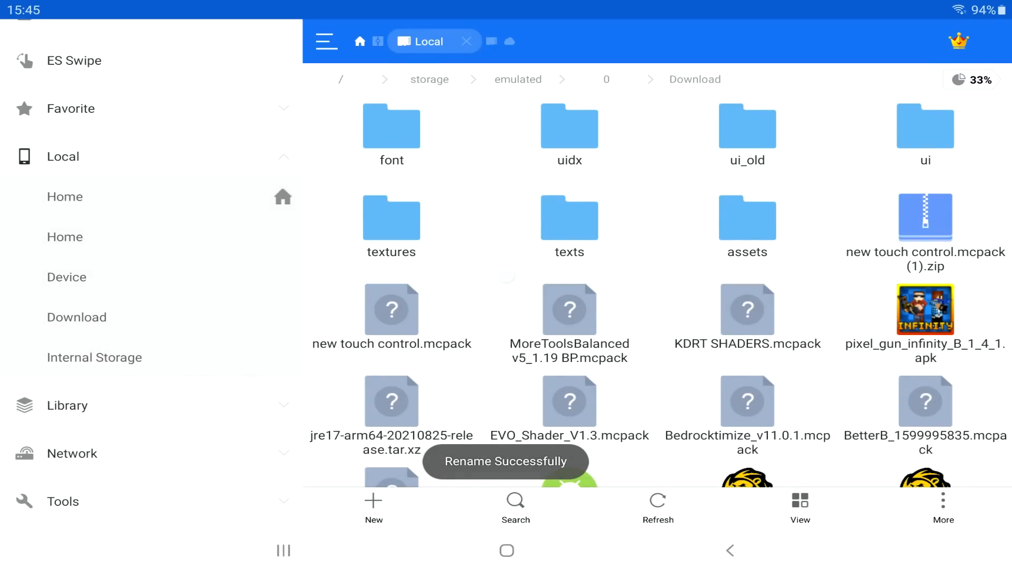
pyautogui.scroll(-3)
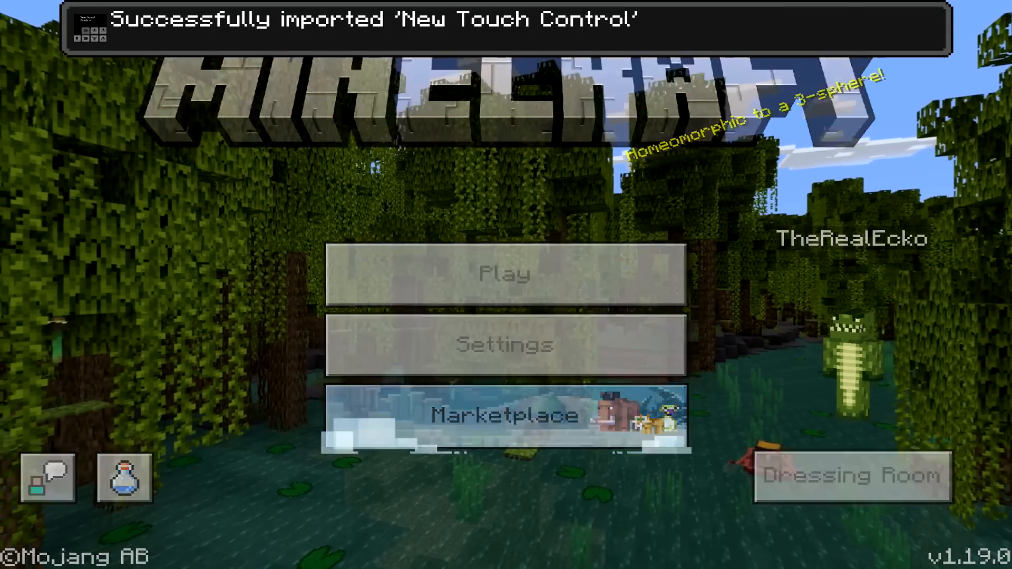
# - Confirm New Touch Control in Global Resources and switch on Enable New Touch Control Schemes
pyautogui.click(505, 345)
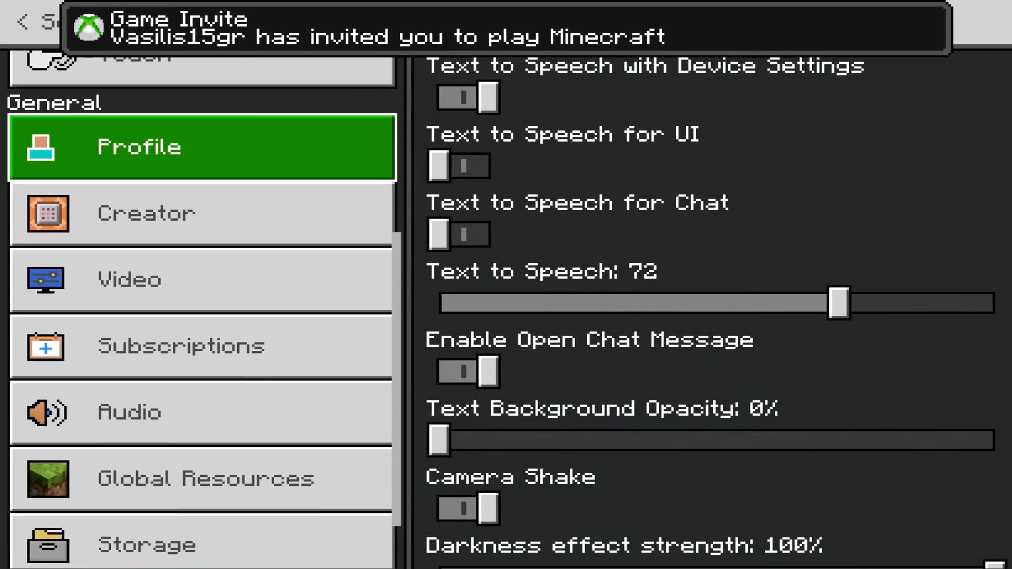
pyautogui.click(202, 479)
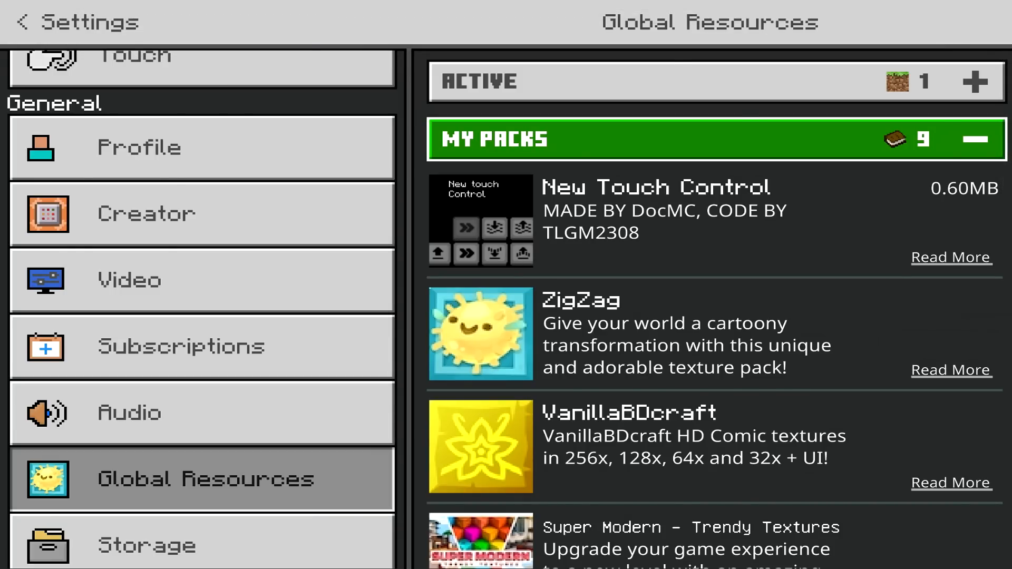
pyautogui.click(710, 219)
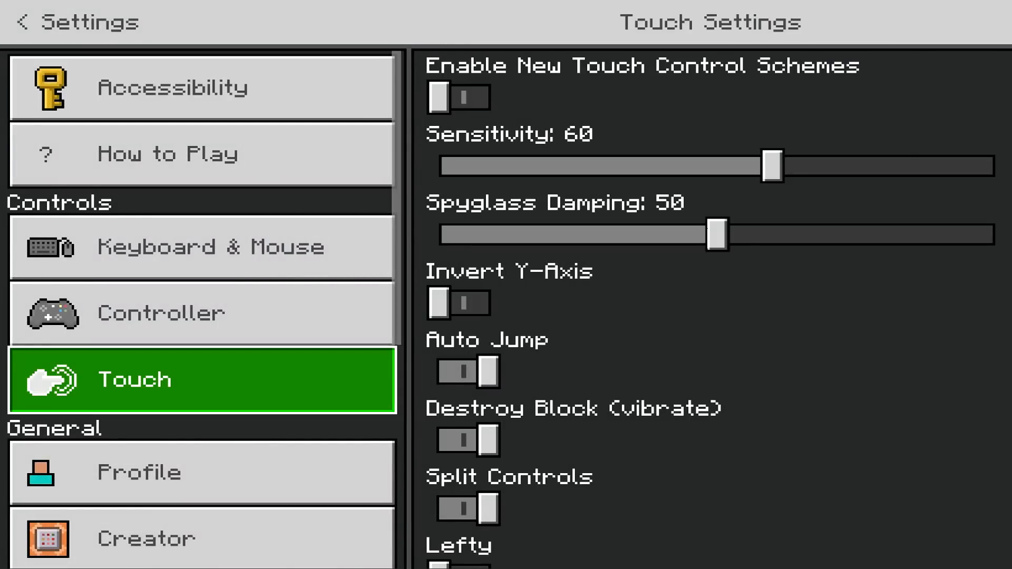
pyautogui.click(457, 98)
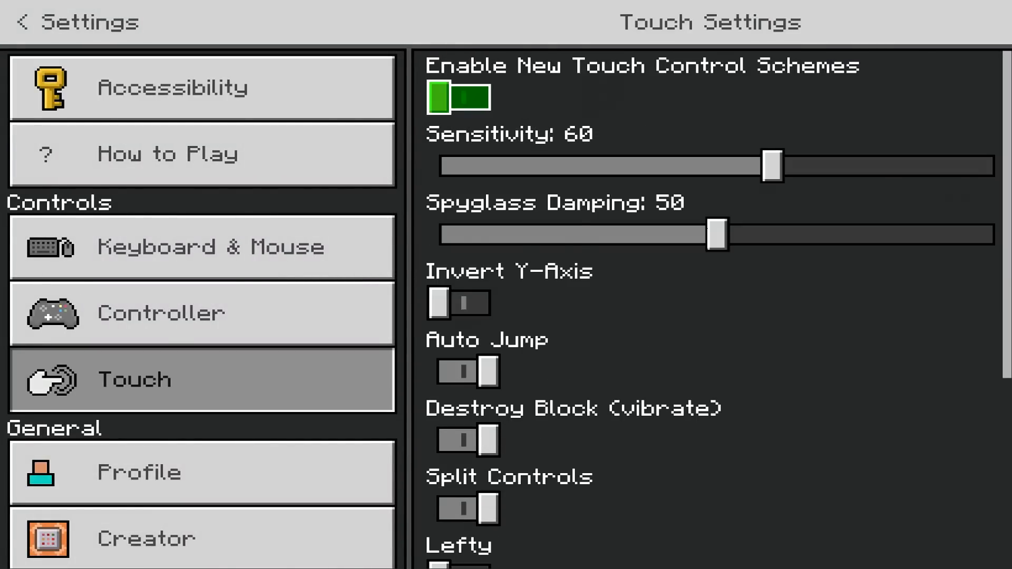
pyautogui.click(457, 97)
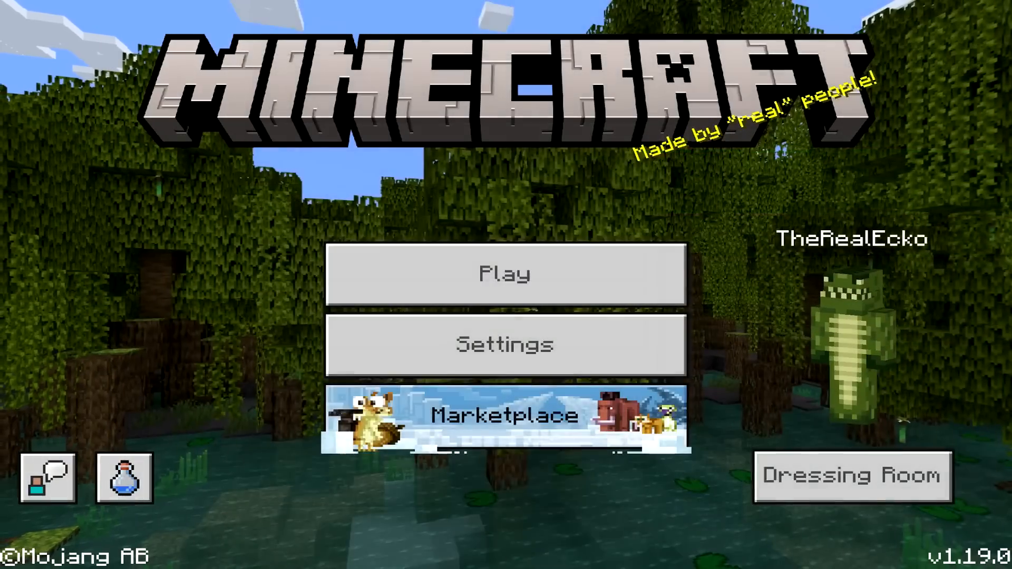
# - Load and resume My World, then open its Touch settings
pyautogui.click(504, 274)
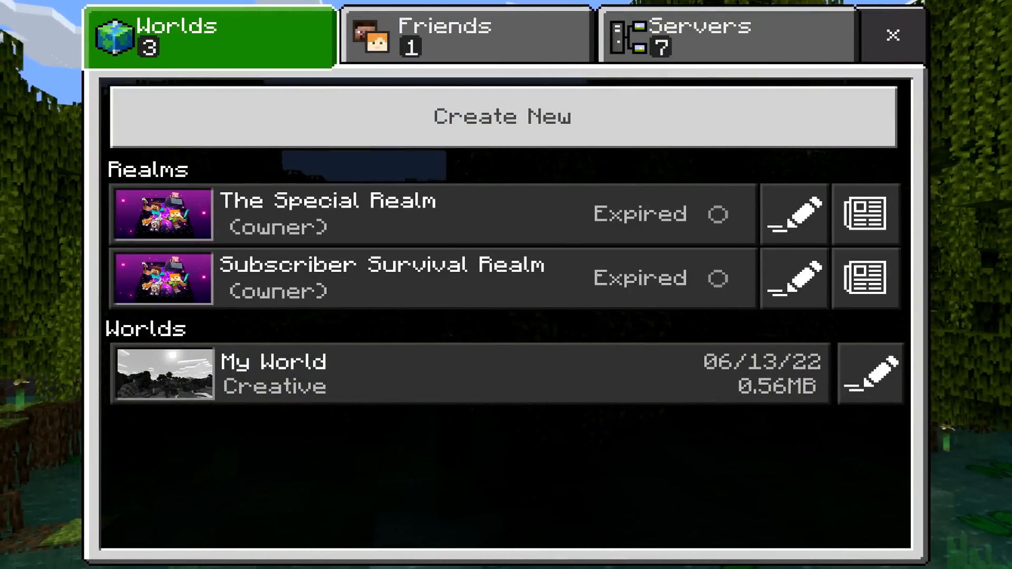
pyautogui.click(420, 374)
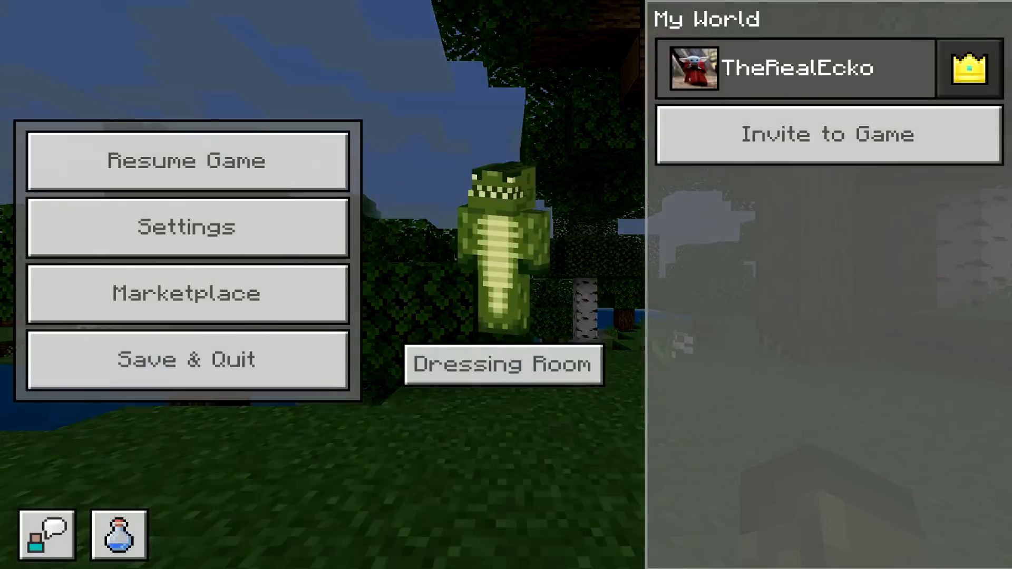
pyautogui.click(186, 161)
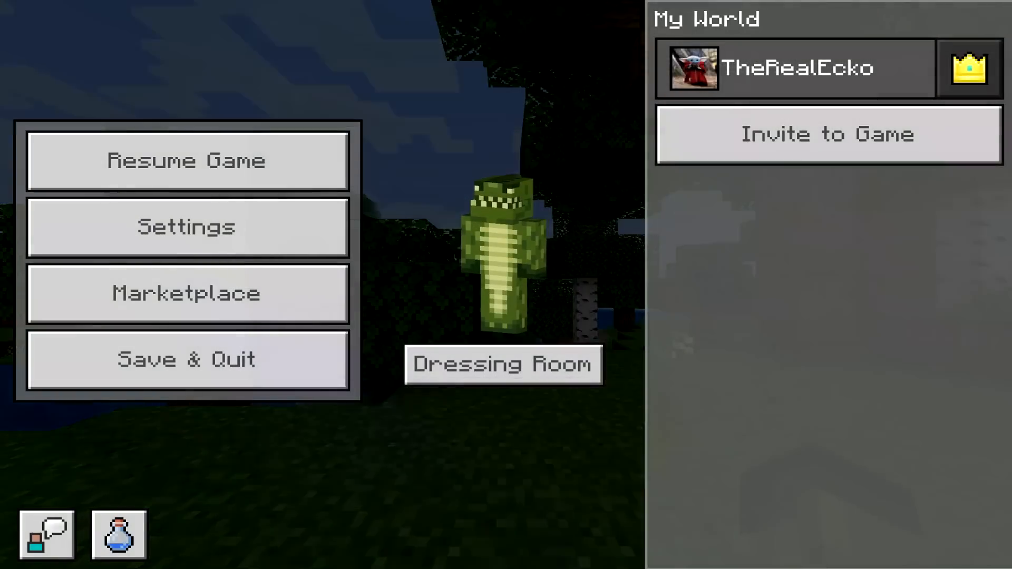
pyautogui.click(186, 161)
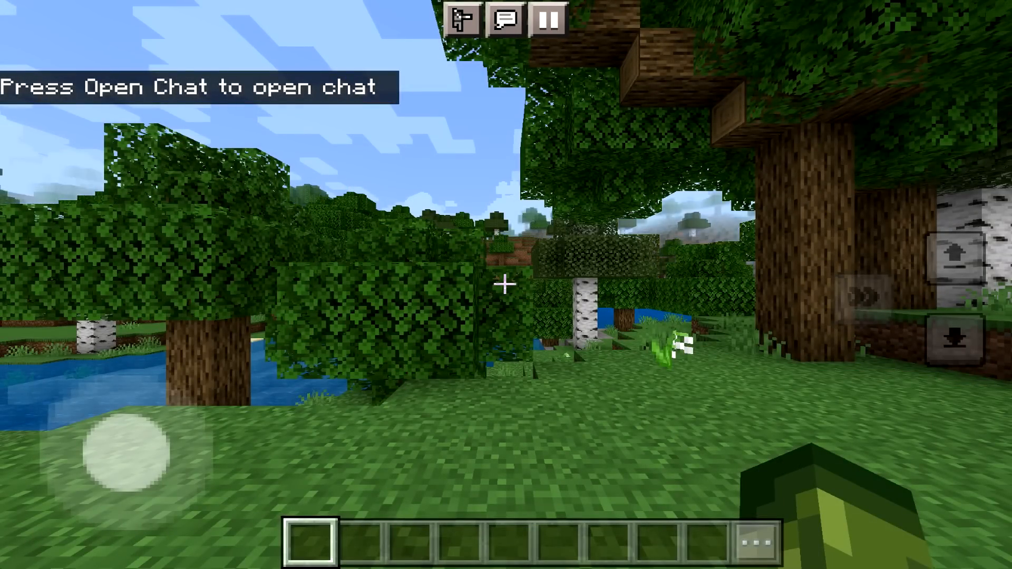
pyautogui.click(549, 19)
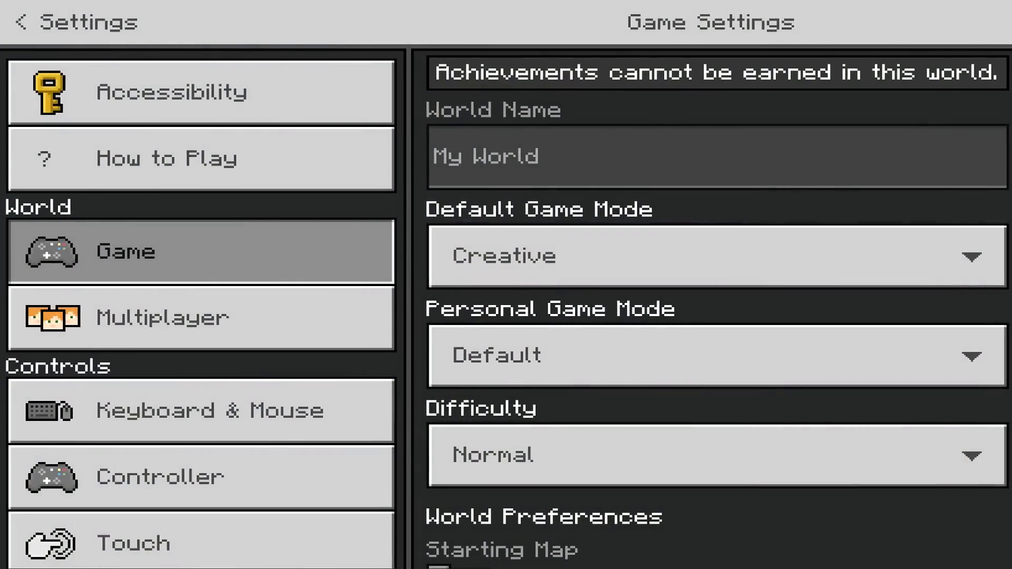
pyautogui.click(162, 543)
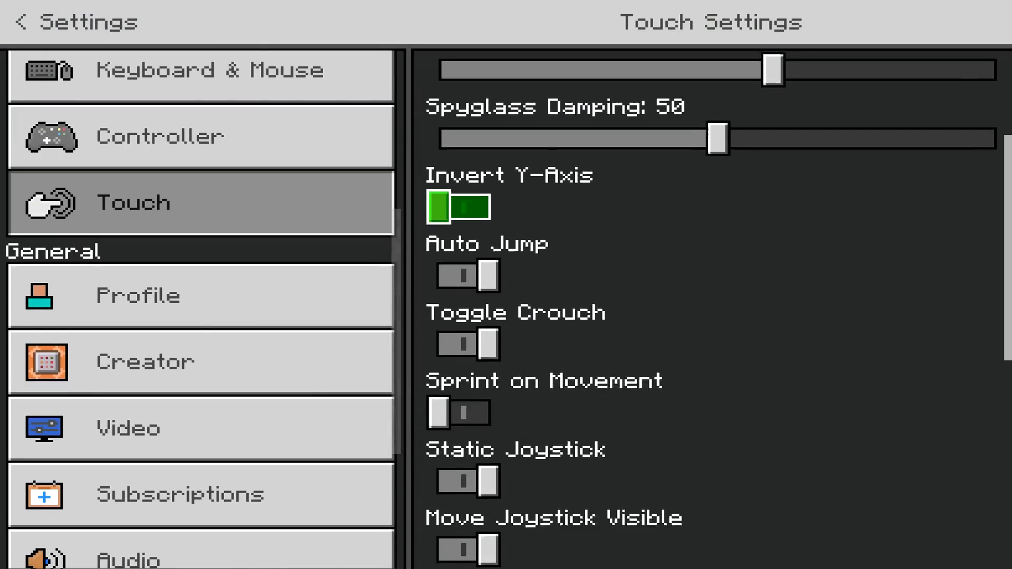
# - Scroll through the Touch settings options
pyautogui.scroll(-3)
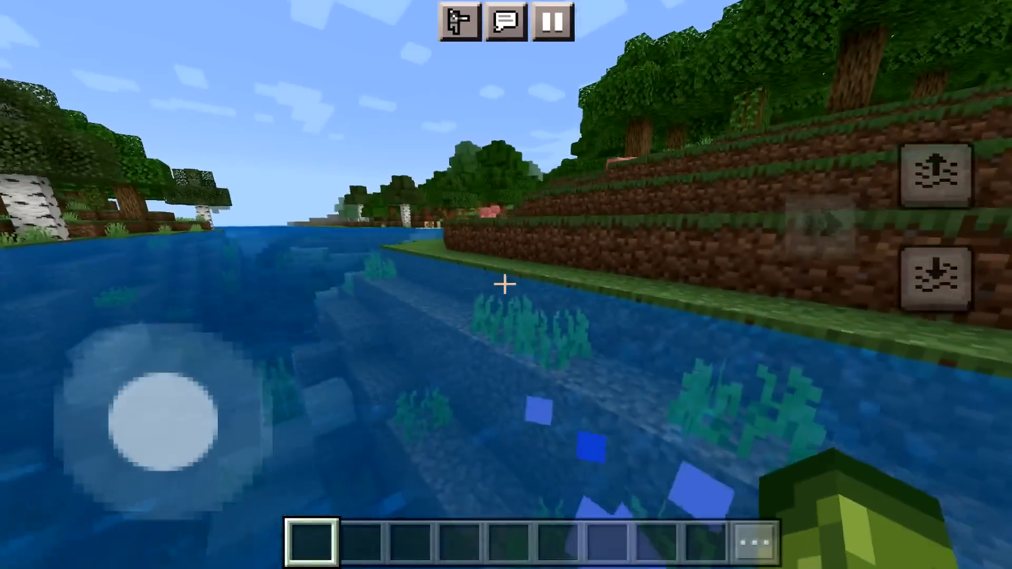
# - Open Settings from inside the world and go to the Touch options
pyautogui.click(552, 23)
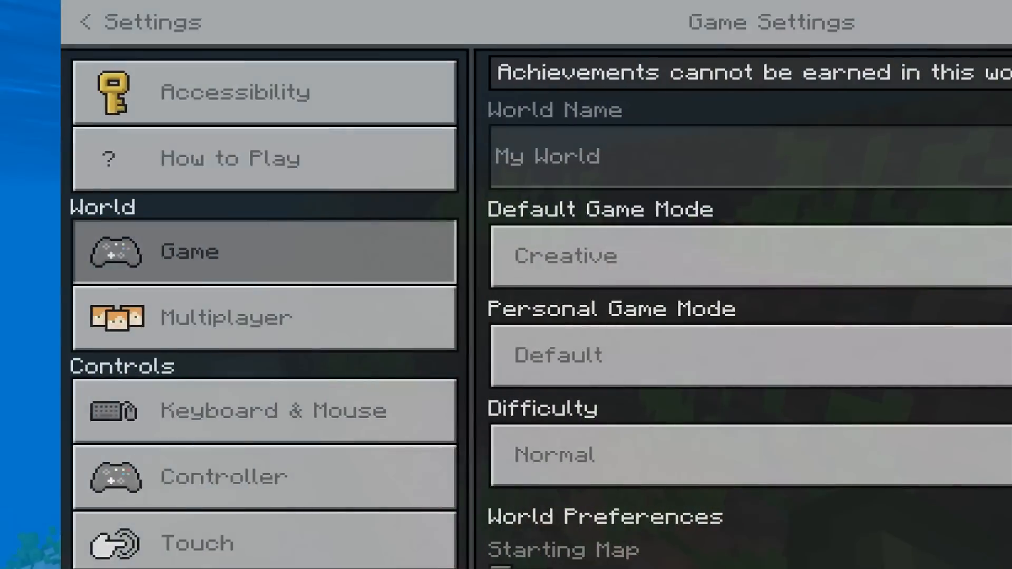
pyautogui.click(196, 542)
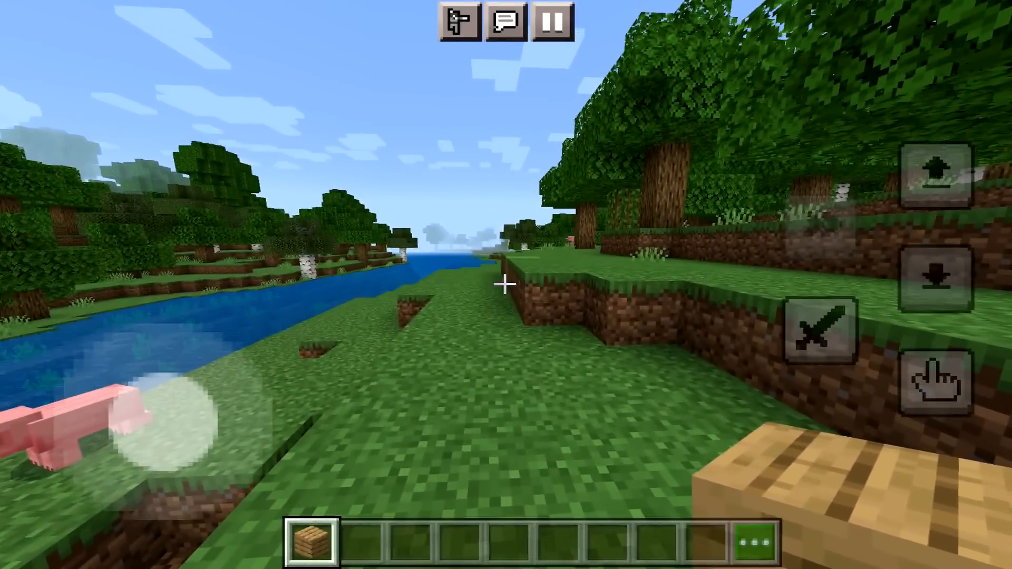
# - Open Settings, back out to the pause menu, and resume the world
pyautogui.click(552, 22)
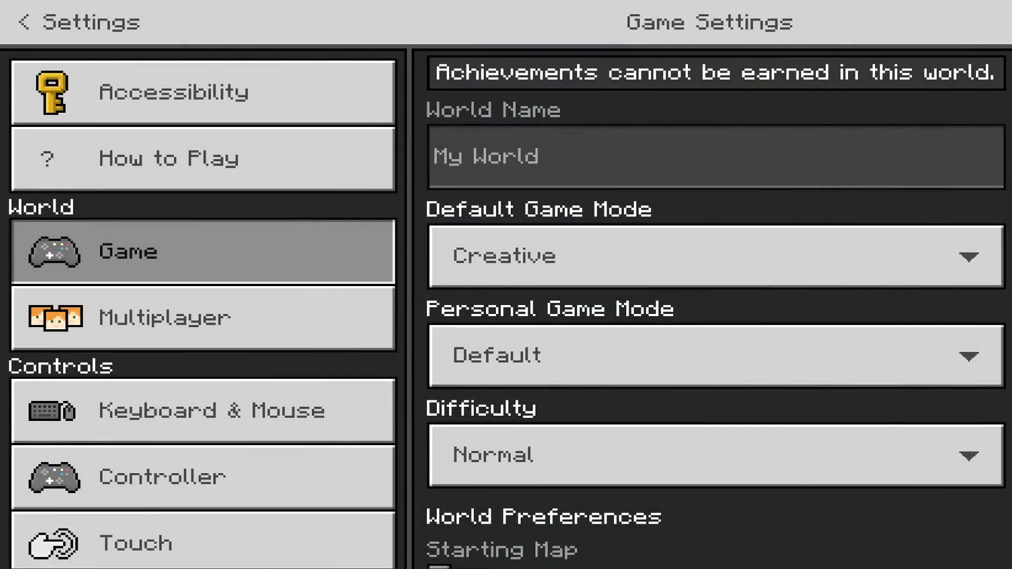
pyautogui.click(77, 21)
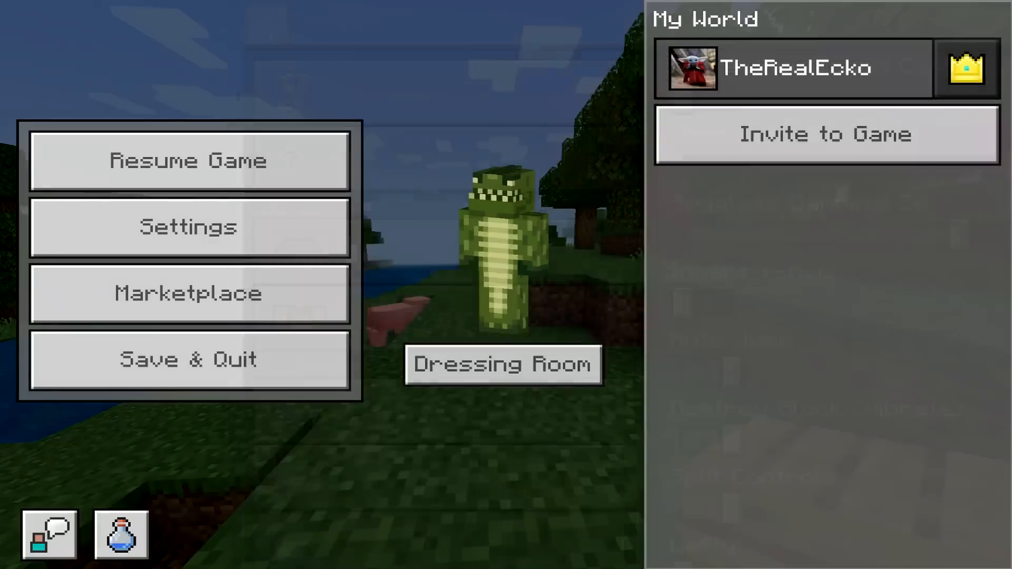
pyautogui.click(188, 161)
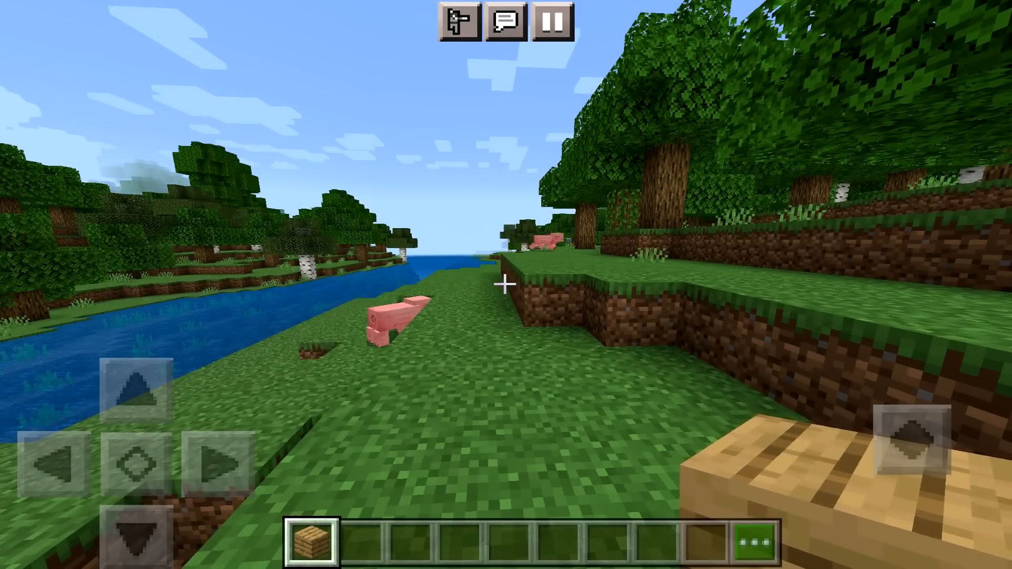